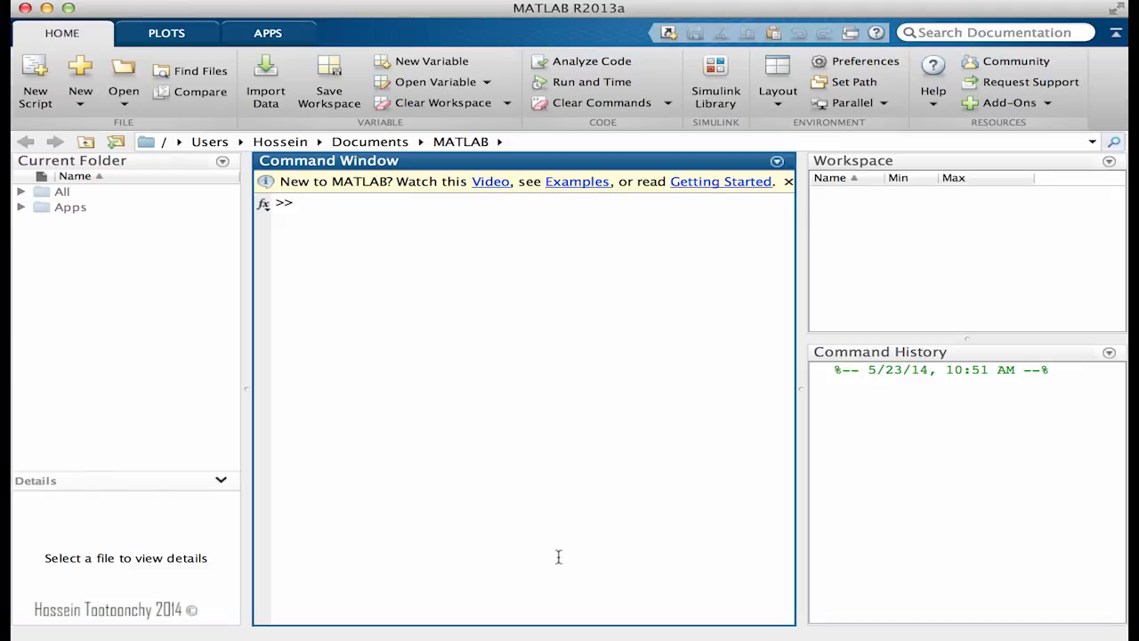
# - Evaluate e at the prompt, producing an undefined function or variable error
pyautogui.write('e')
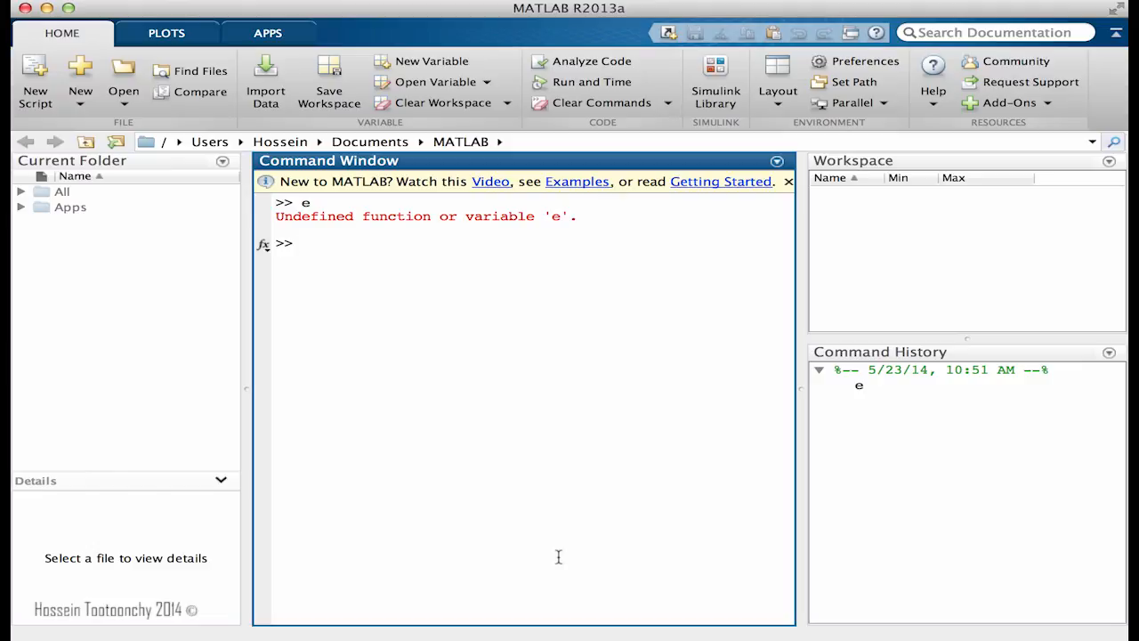
# - Compute exp(1) = 2.7183 and exp(2) = 7.3891, and check 2.7183^2 = 7.3892
pyautogui.write('exp')
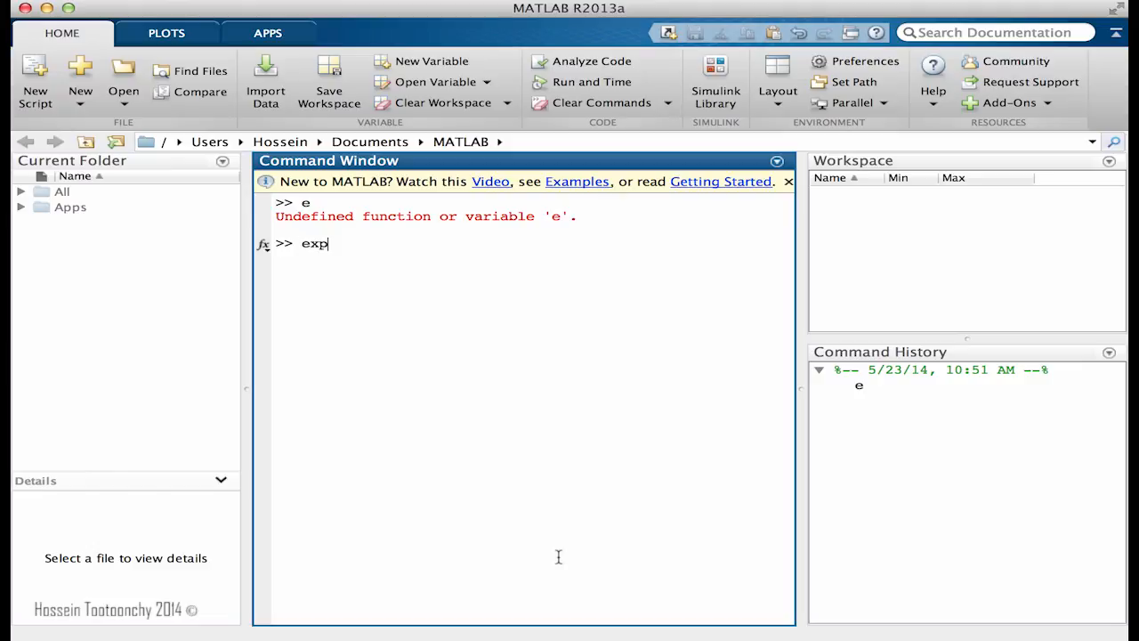
pyautogui.write('(')
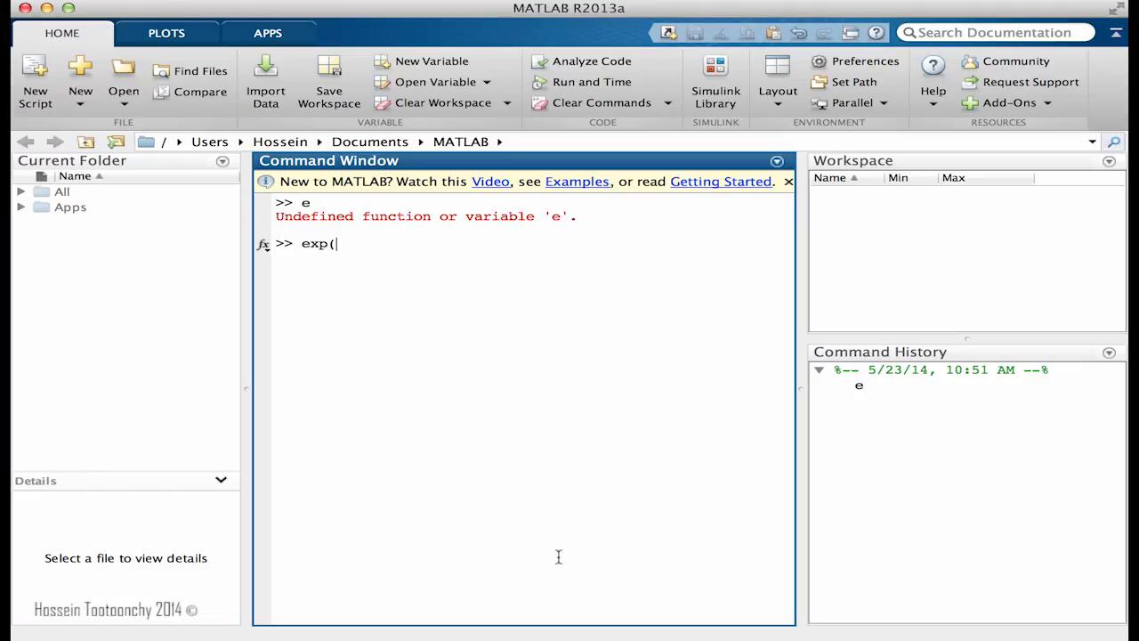
pyautogui.write('1)')
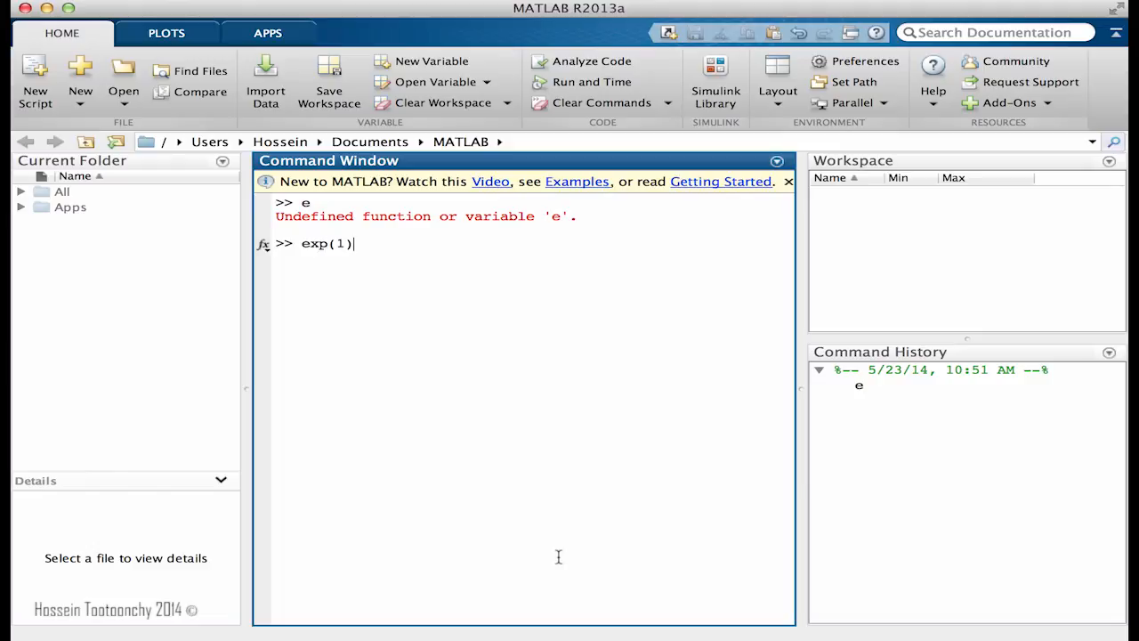
pyautogui.press('enter')
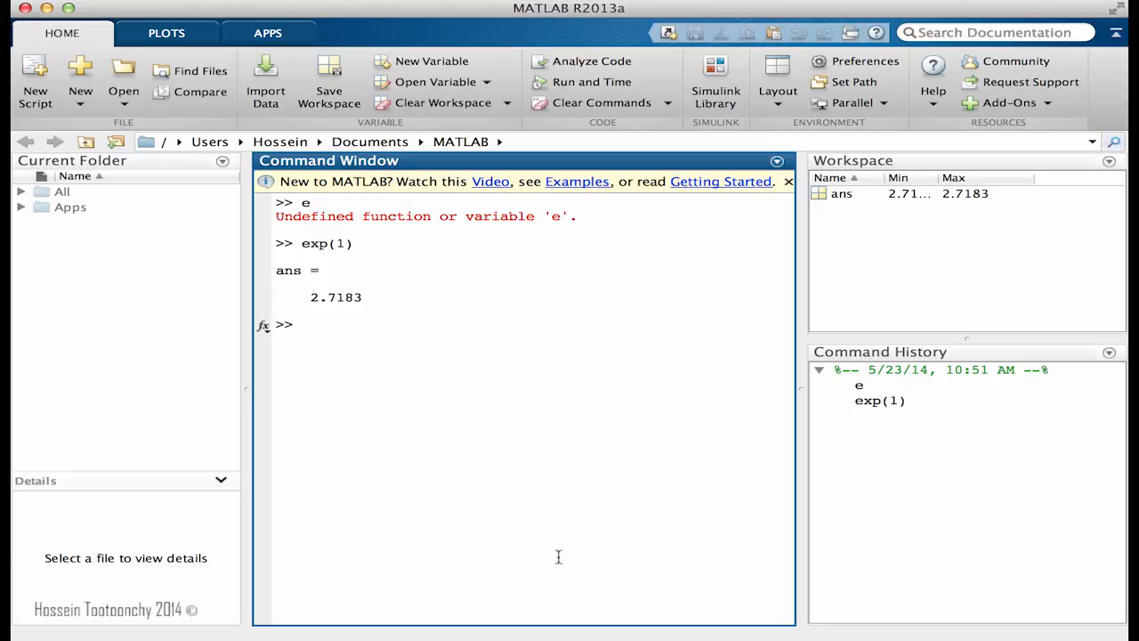
pyautogui.write('exp(2)')
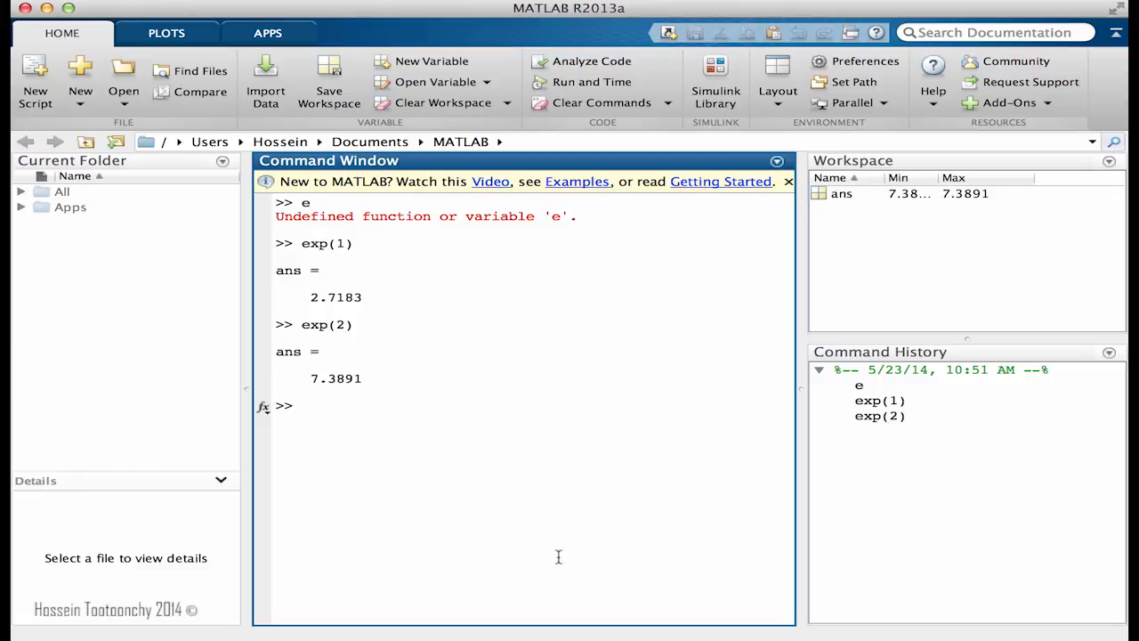
pyautogui.write('2.7183^2')
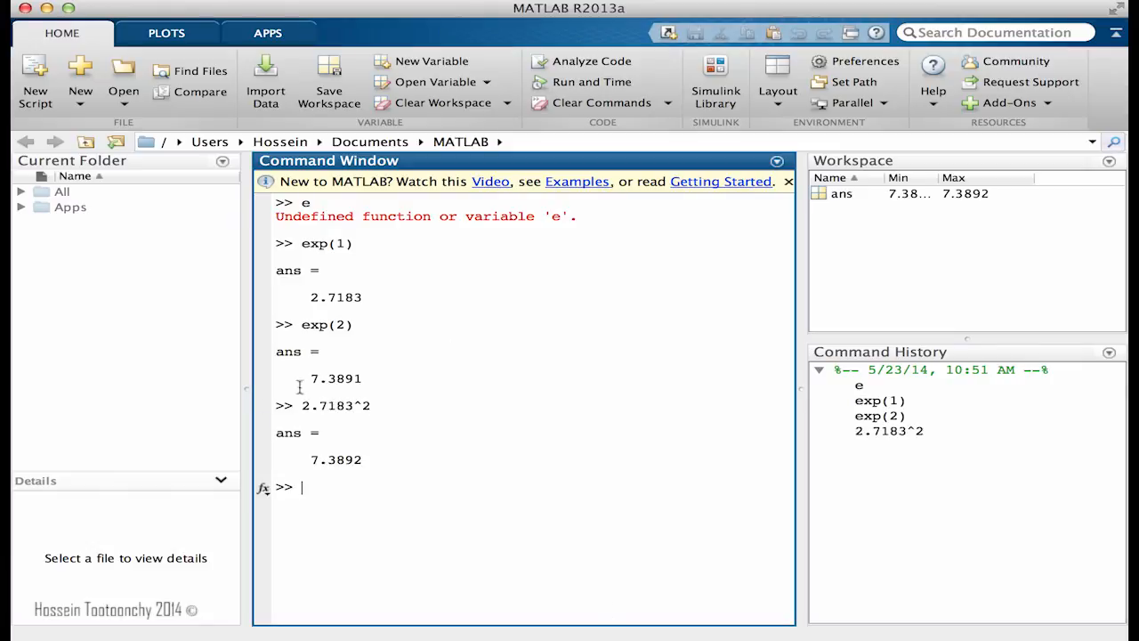
pyautogui.moveTo(395, 490)
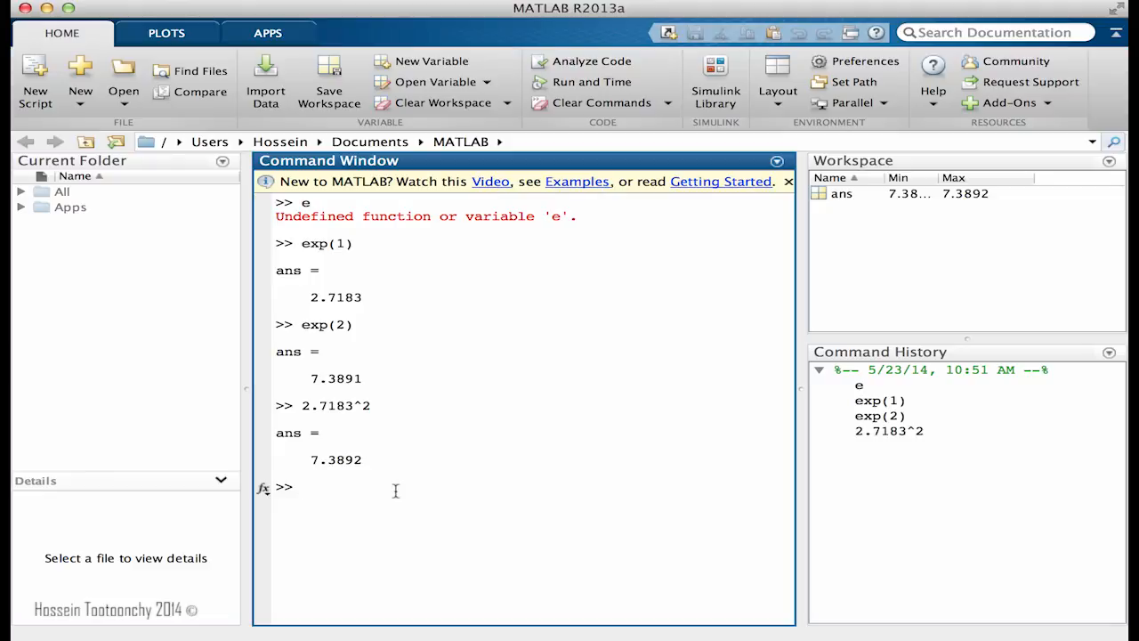
# - Clear the Command Window with clc and evaluate log(3), giving 1.0986
pyautogui.write('1')
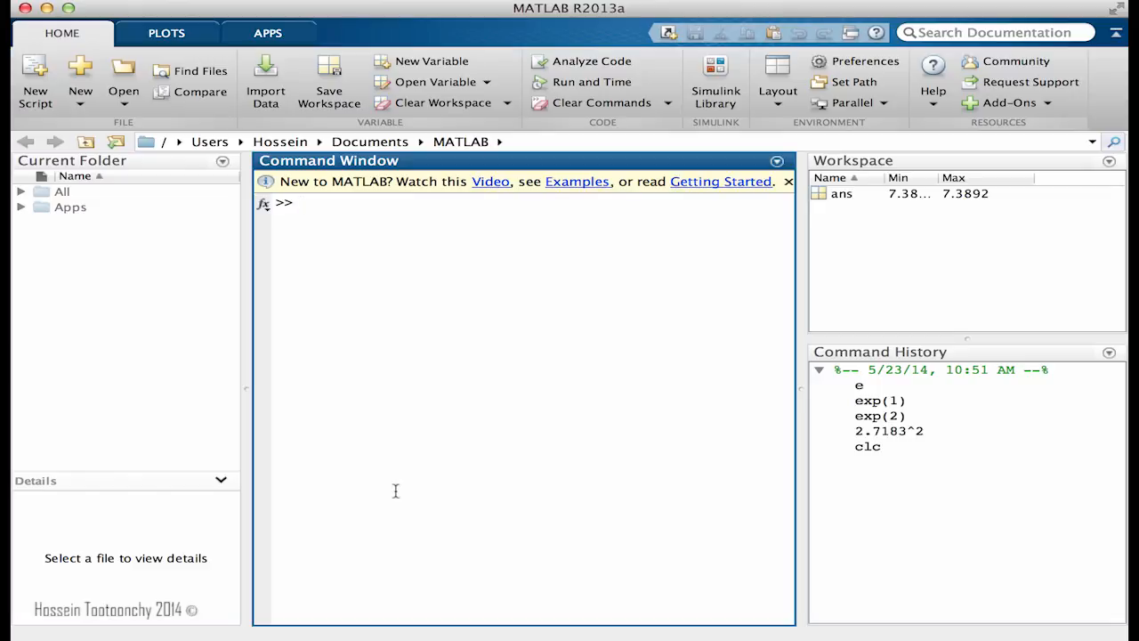
pyautogui.click(303, 203)
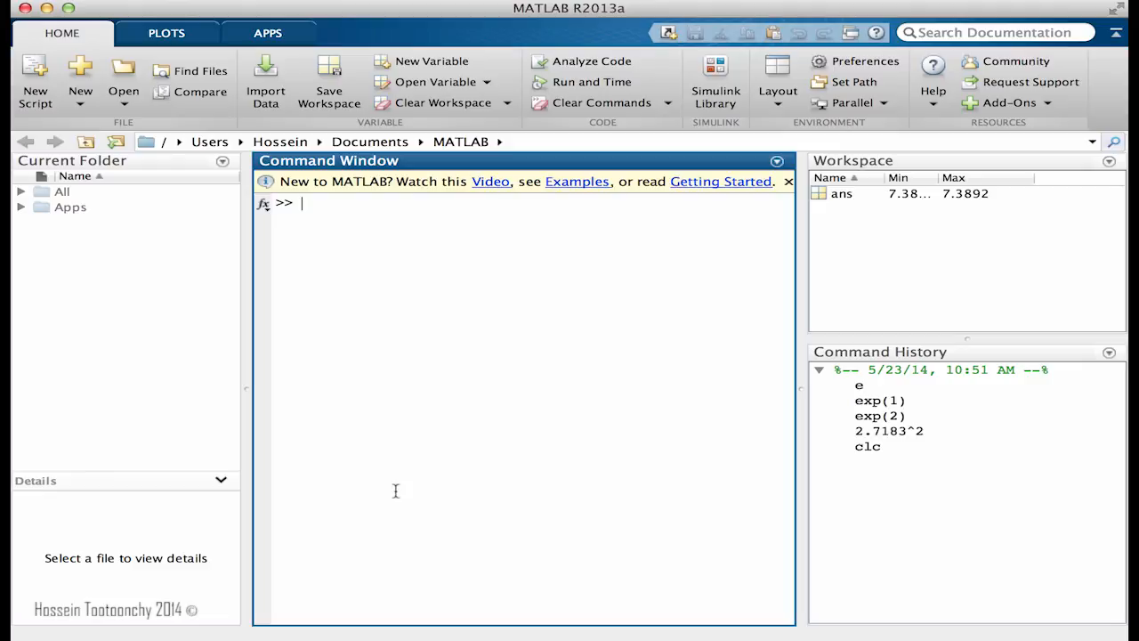
pyautogui.write('log')
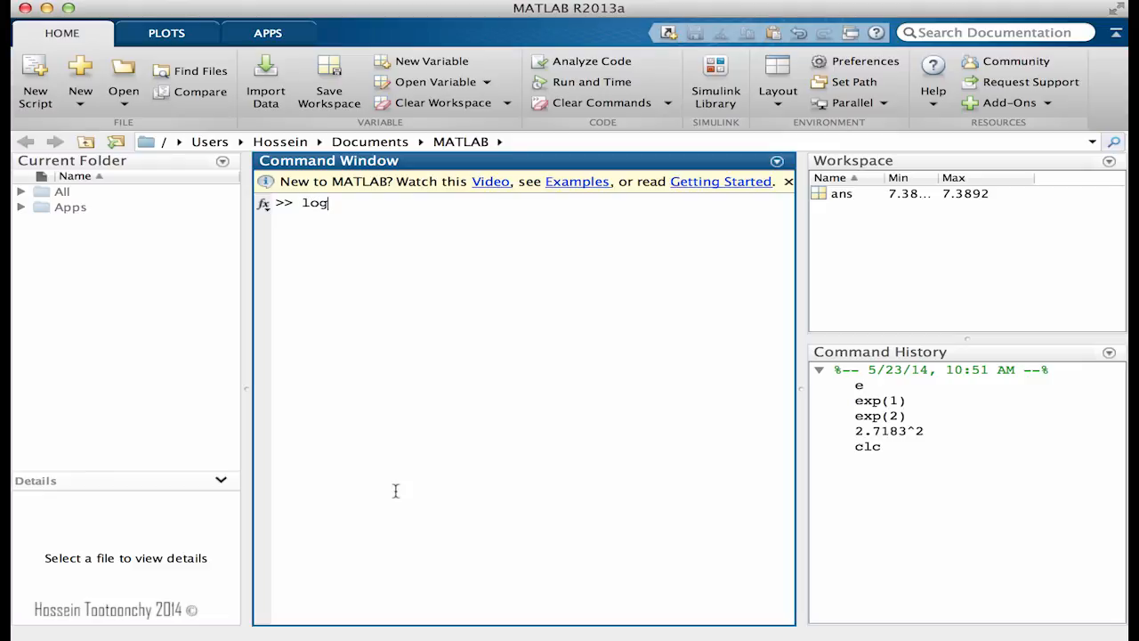
pyautogui.write('(3')
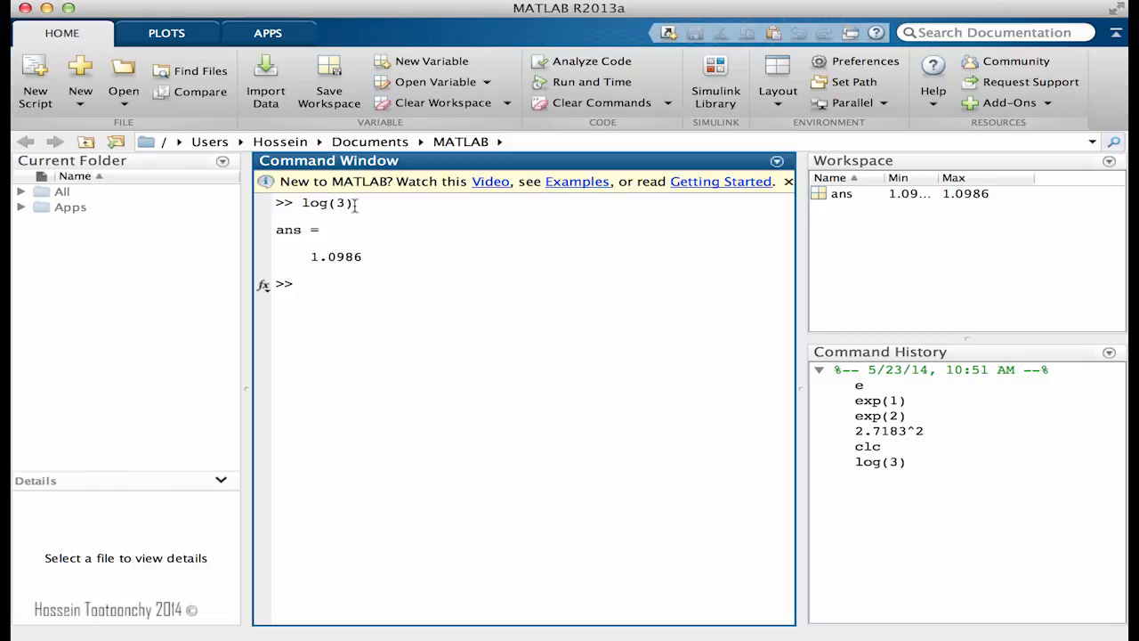
pyautogui.doubleClick(325, 203)
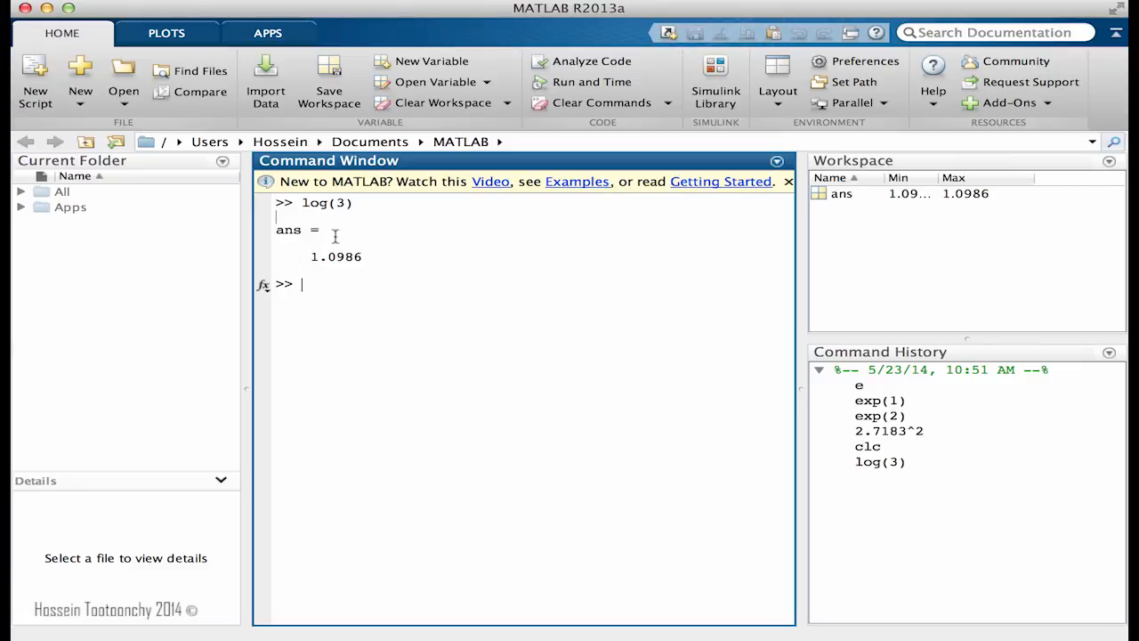
pyautogui.moveTo(306, 202)
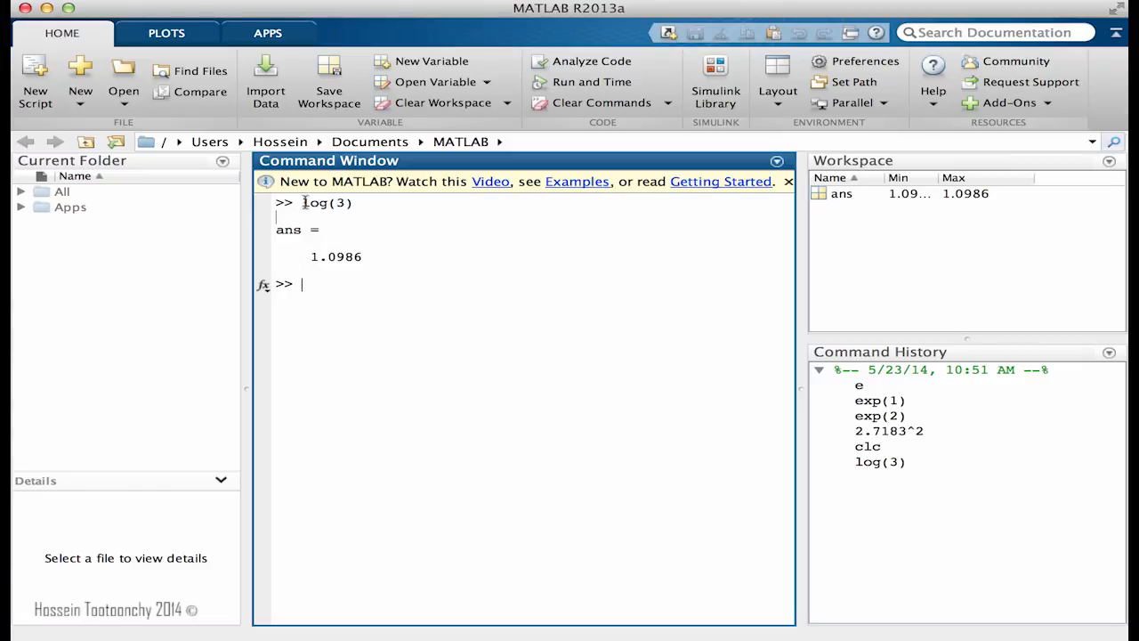
pyautogui.moveTo(358, 252)
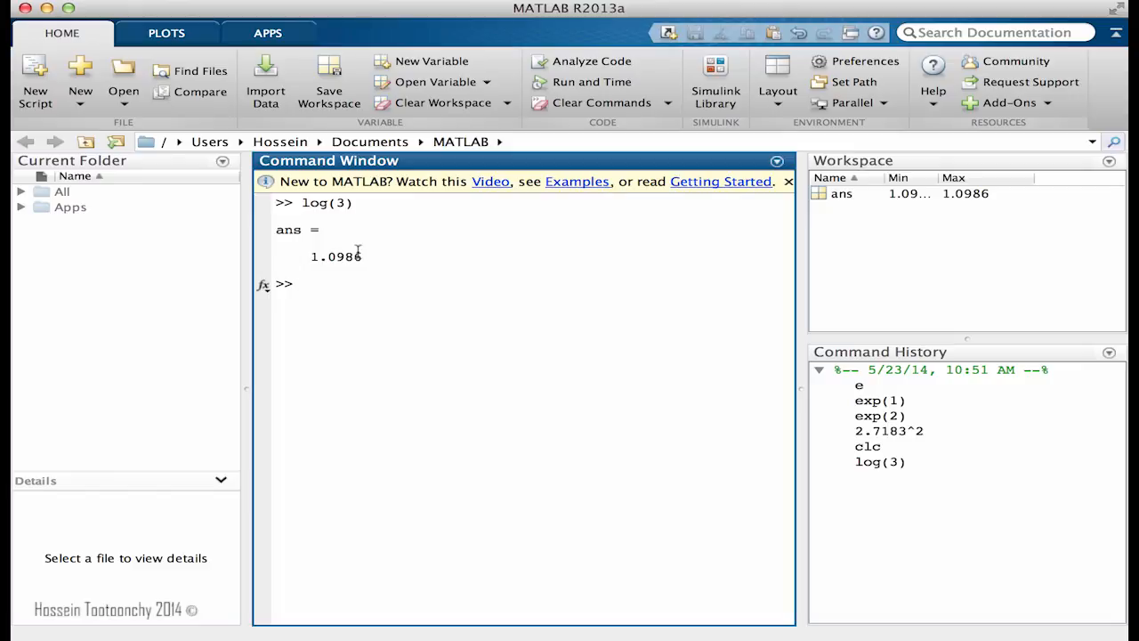
# - Evaluate log(5) below log(3), returning ans = 1.6094
pyautogui.write('1')
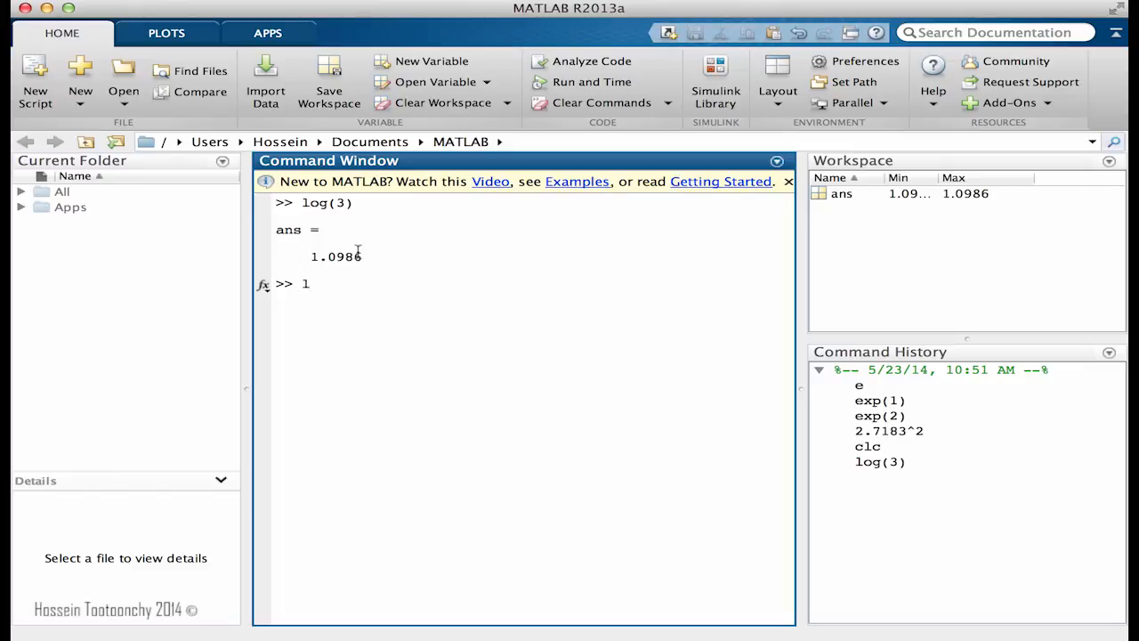
pyautogui.write('o')
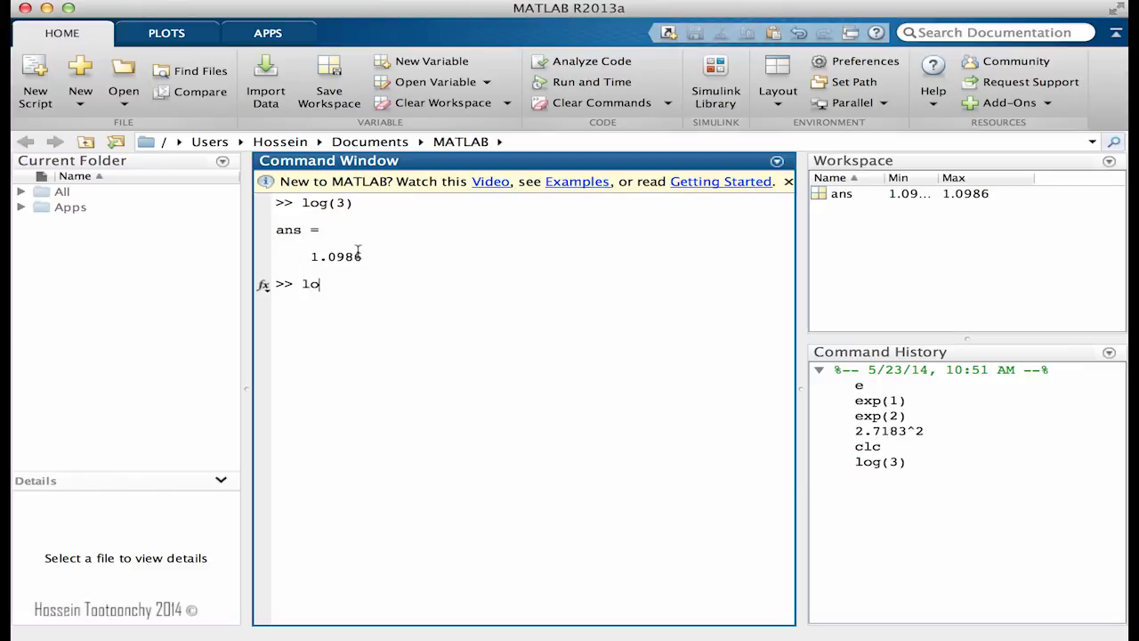
pyautogui.write('(5')
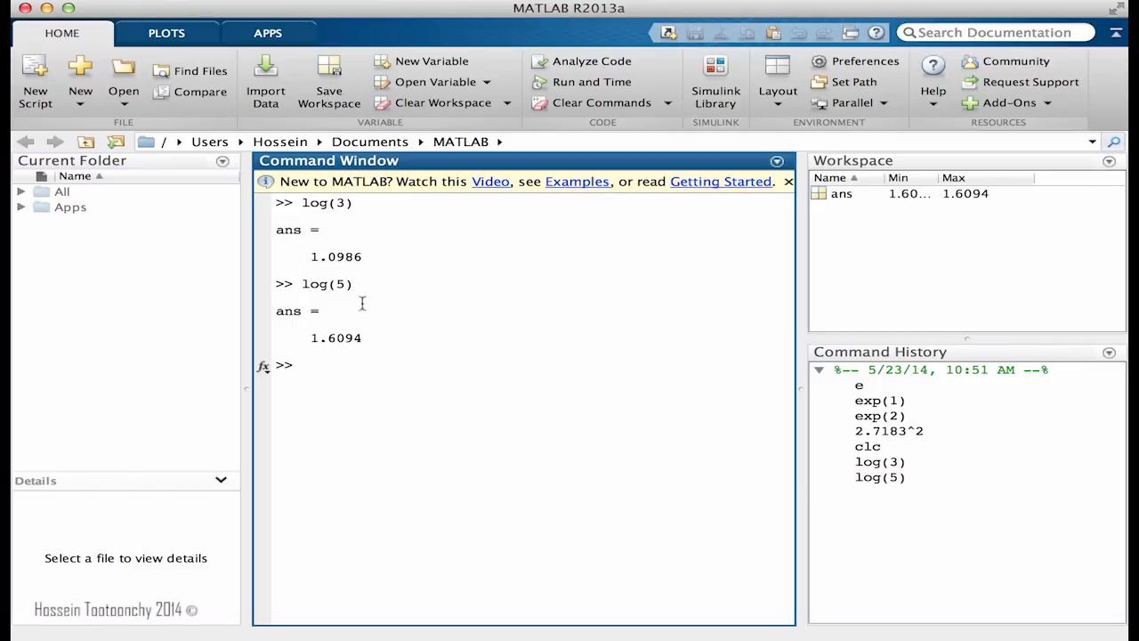
pyautogui.moveTo(353, 298)
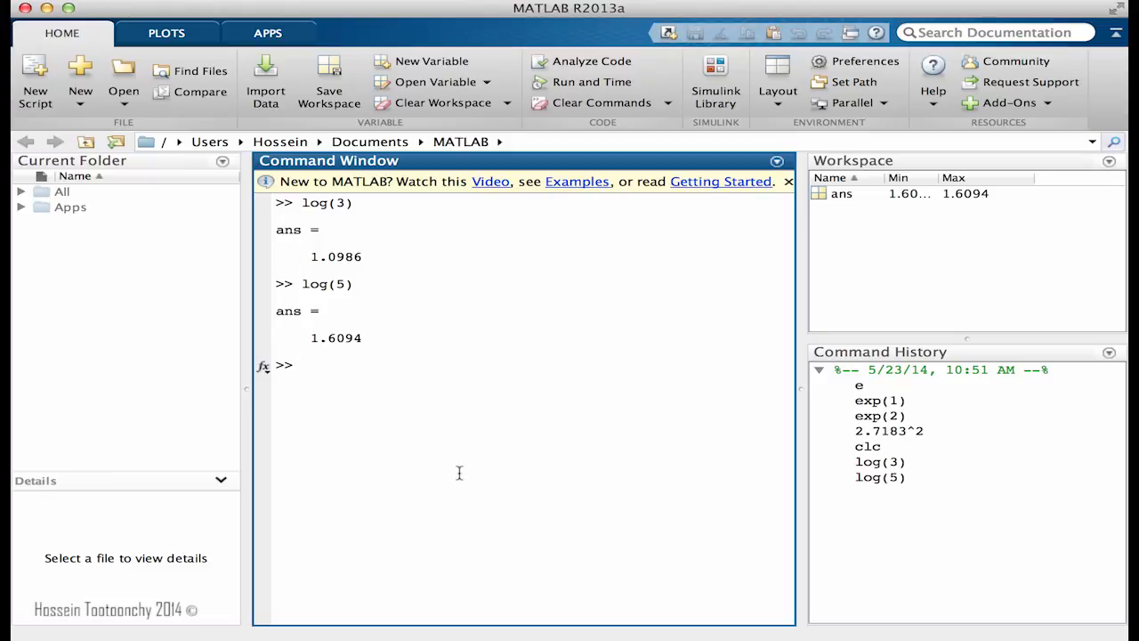
# - Evaluate log10(2), returning 0.3010
pyautogui.write('log')
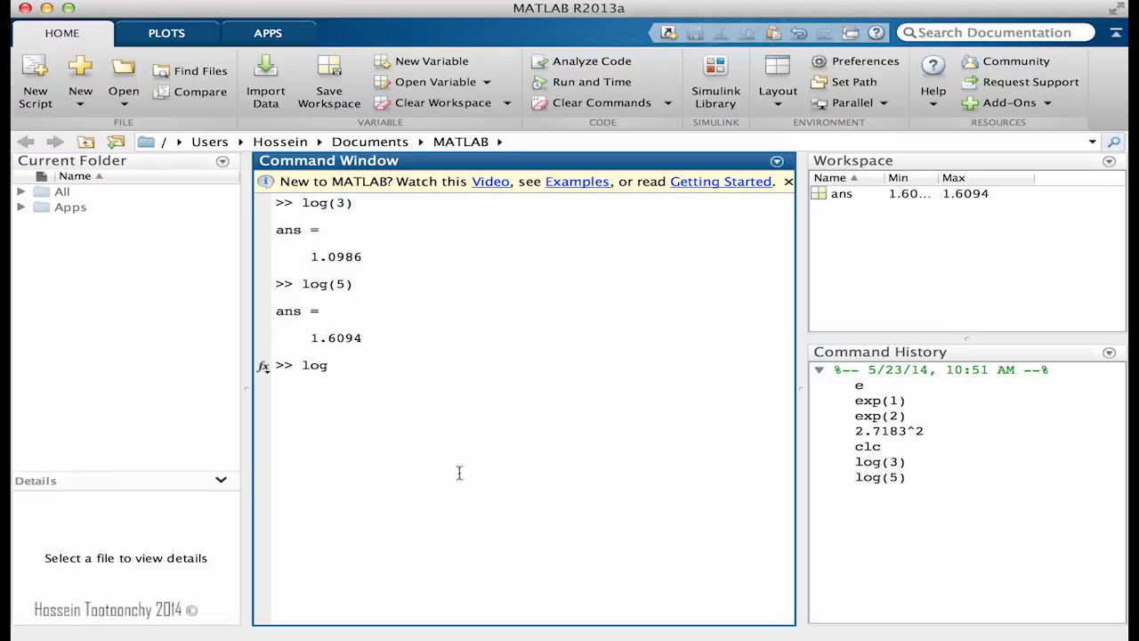
pyautogui.write('10')
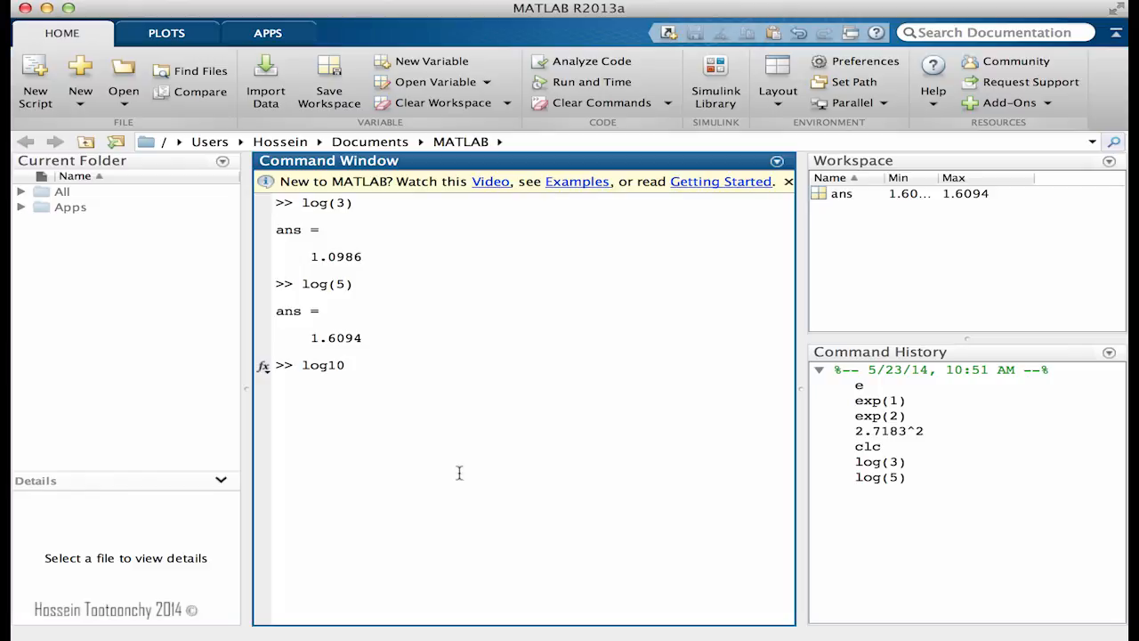
pyautogui.write('(2')
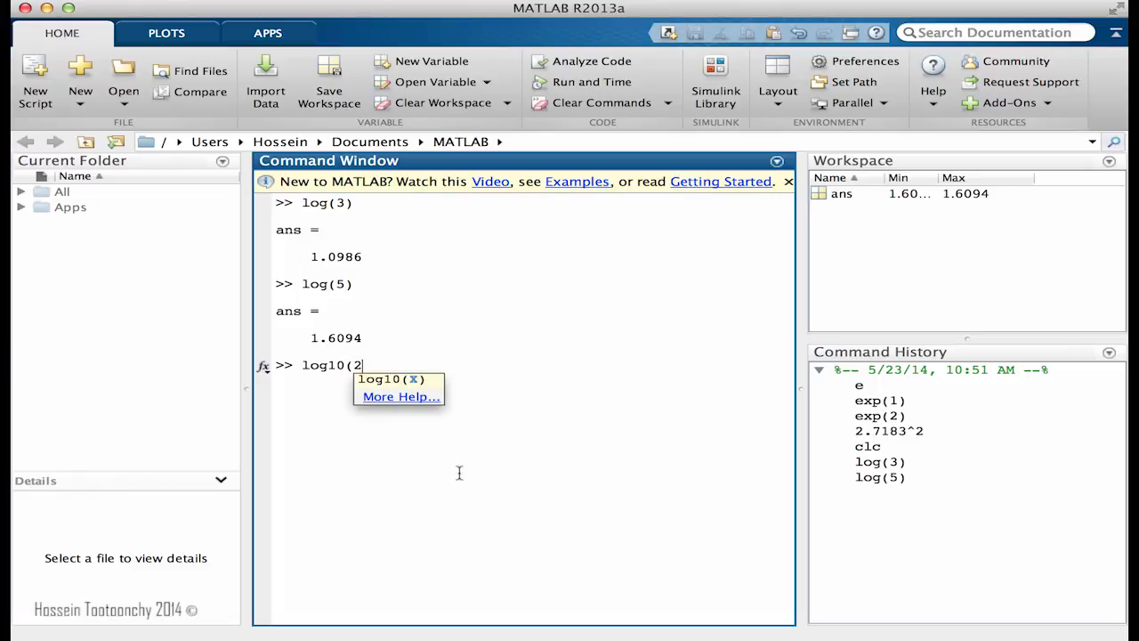
pyautogui.press('Enter')
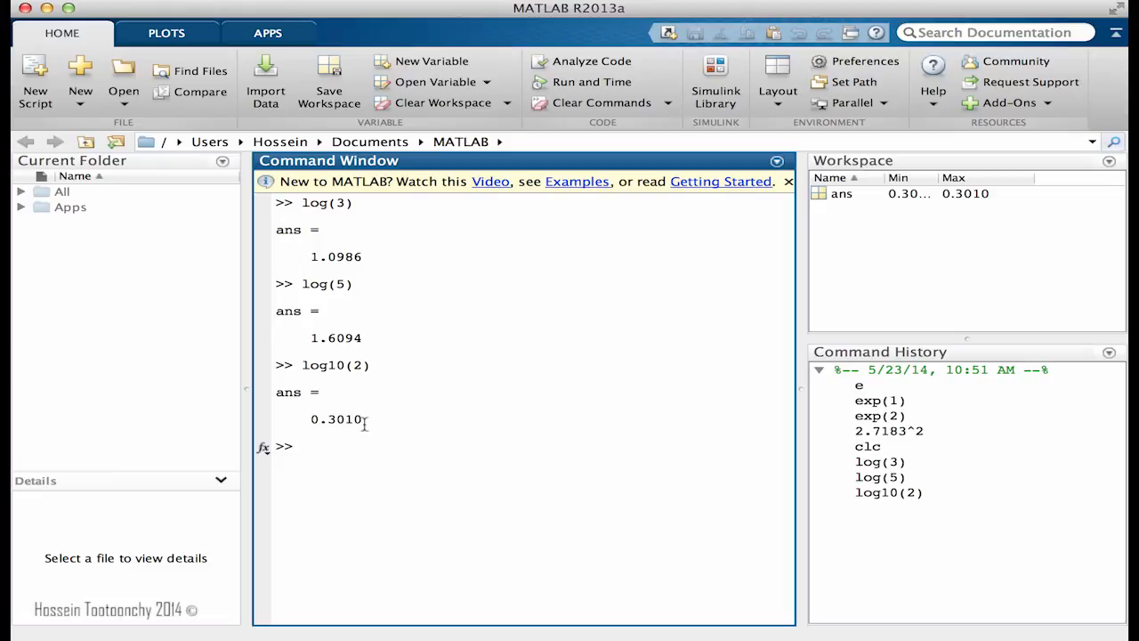
pyautogui.doubleClick(337, 419)
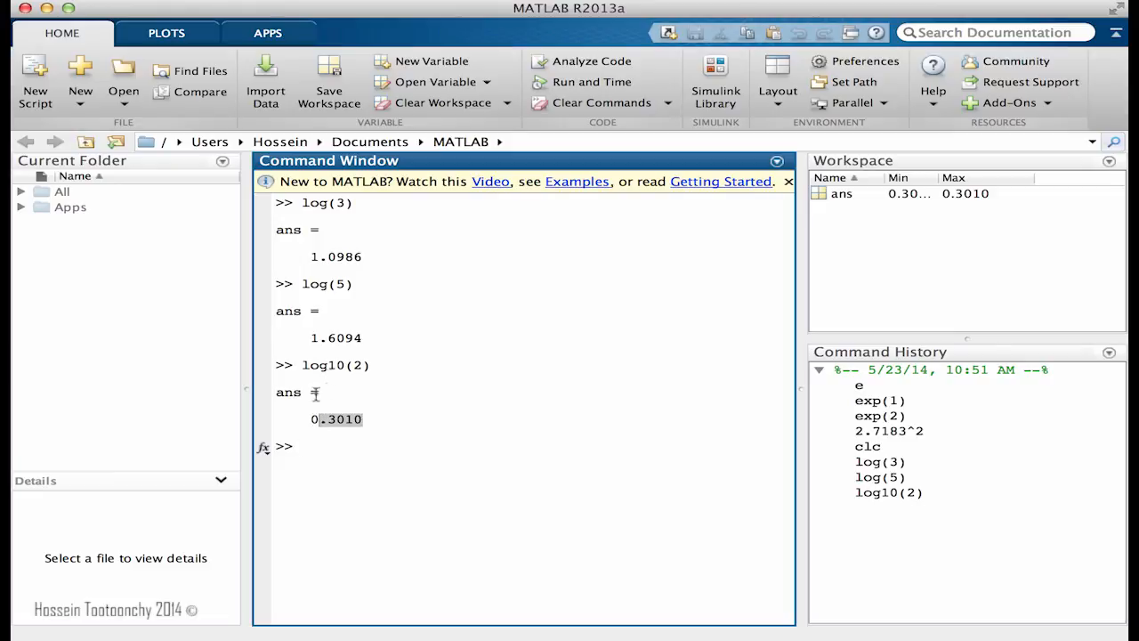
# - Compute log10(1000) = 3 and log10(1000000) = 6
pyautogui.write('log')
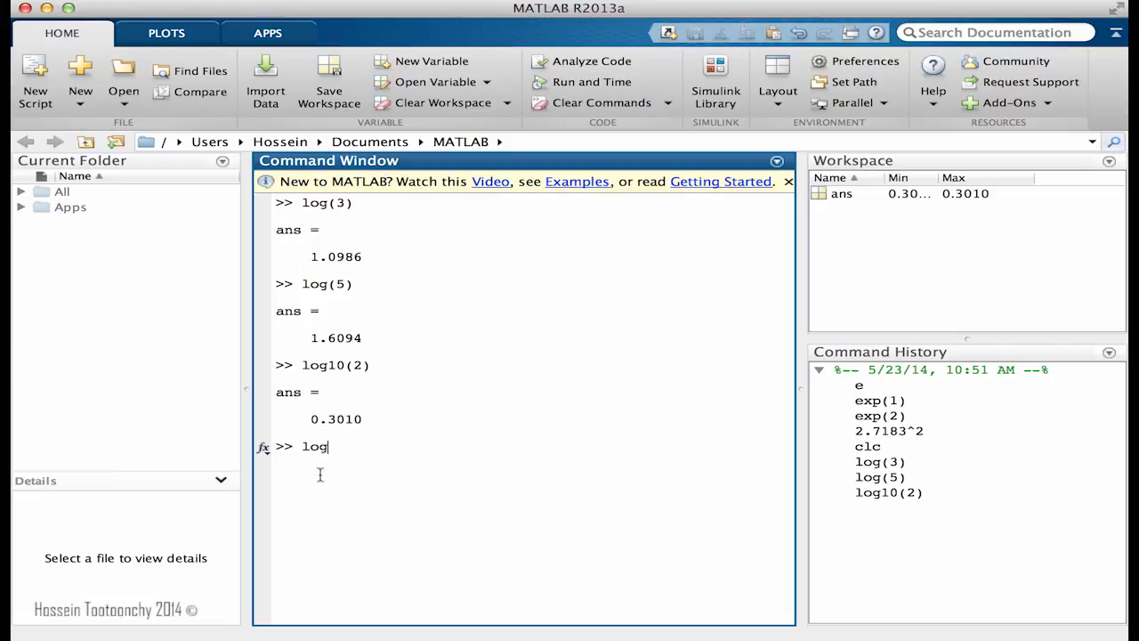
pyautogui.write('10')
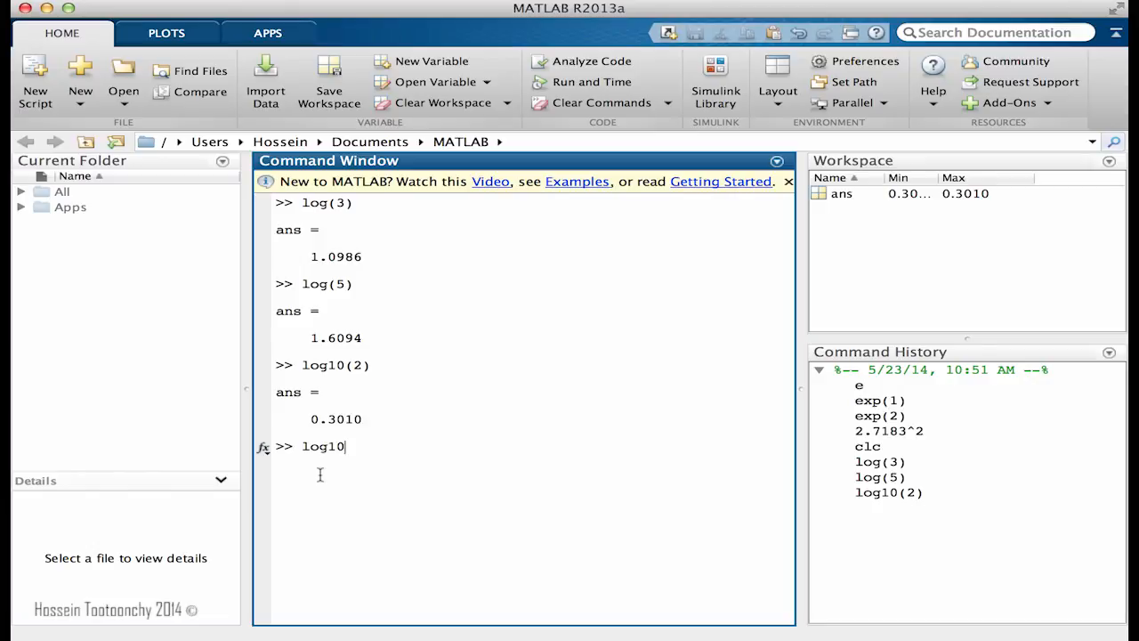
pyautogui.write('(1000)')
pyautogui.write('log')
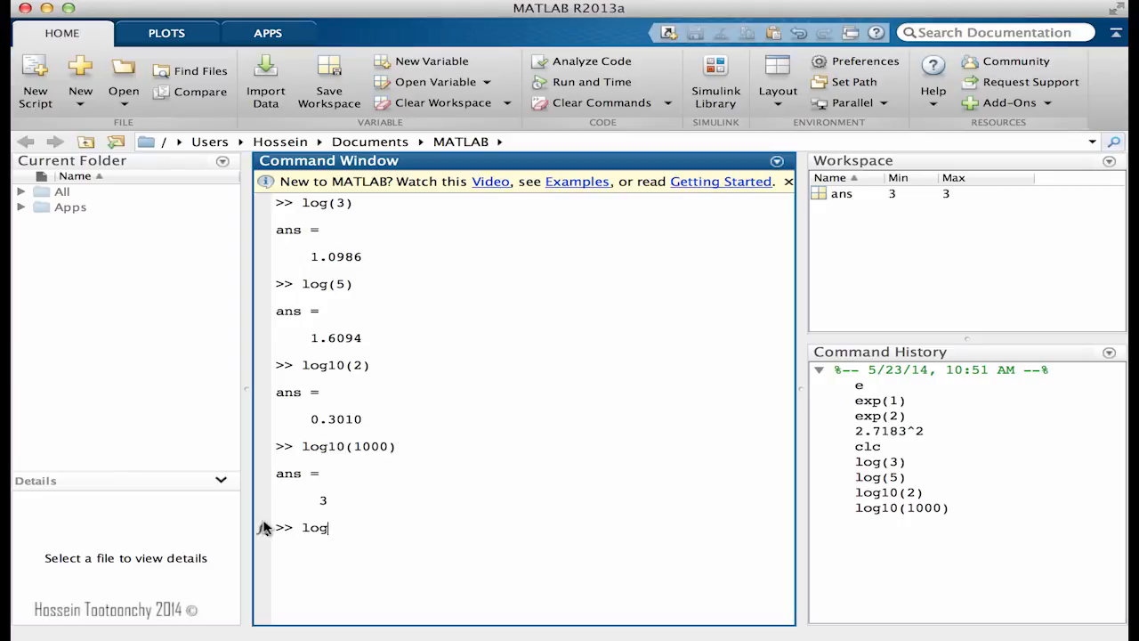
pyautogui.write('10(')
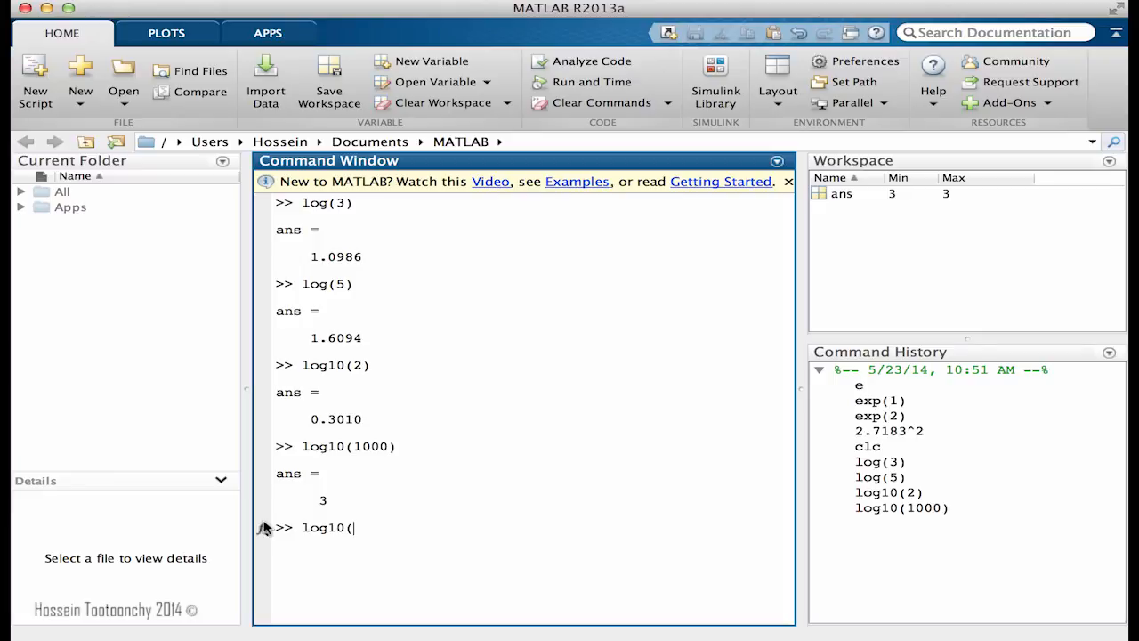
pyautogui.write('000000')
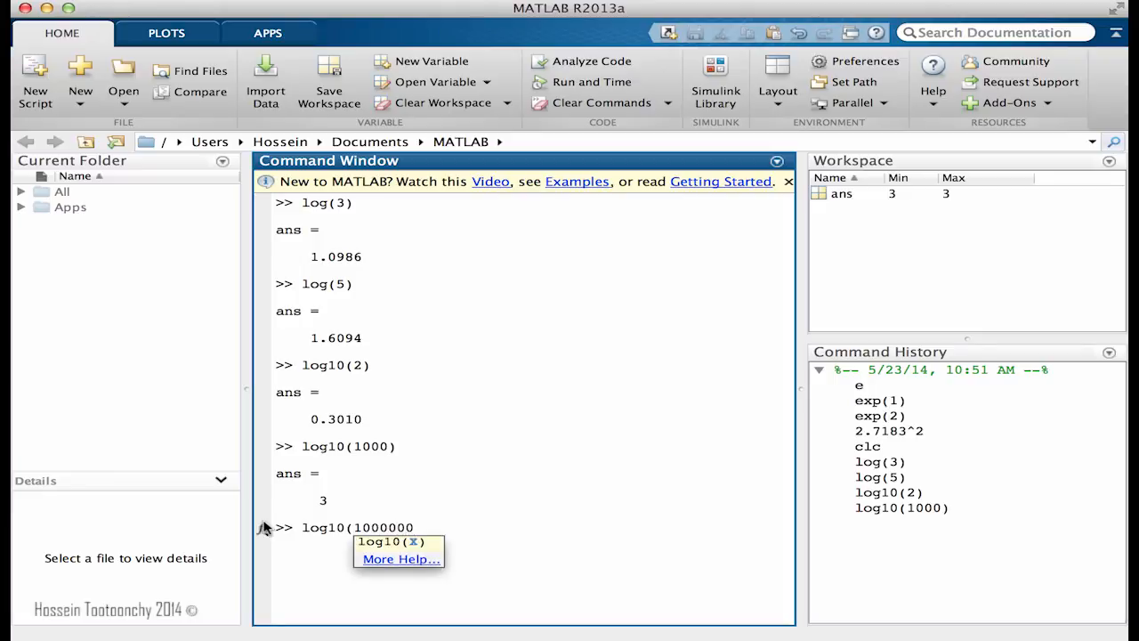
pyautogui.press('enter')
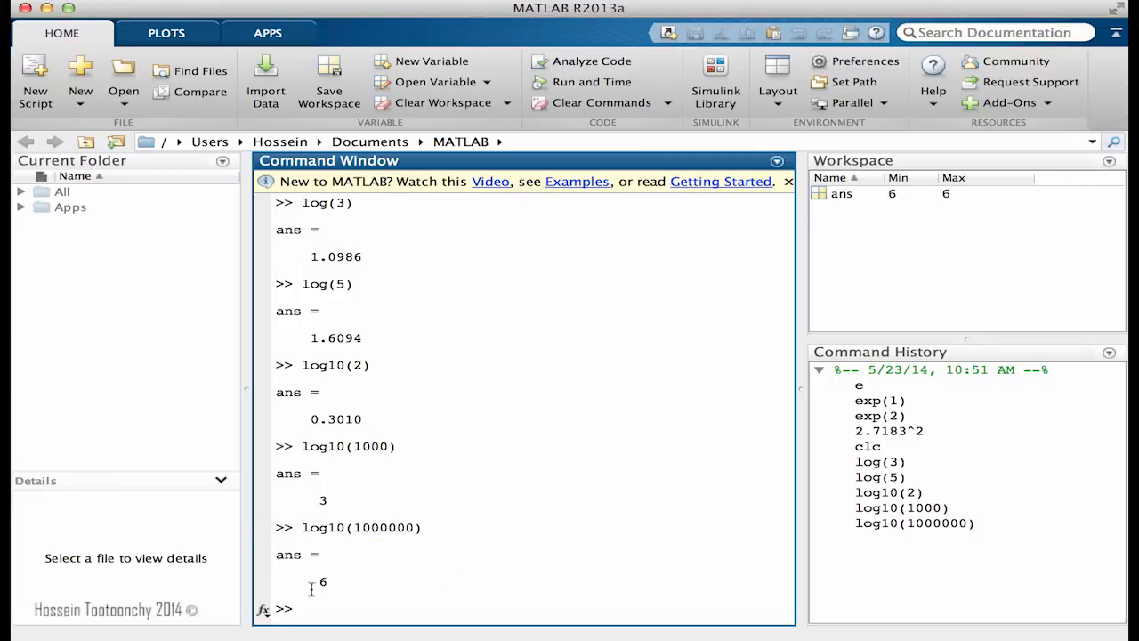
pyautogui.moveTo(380, 478)
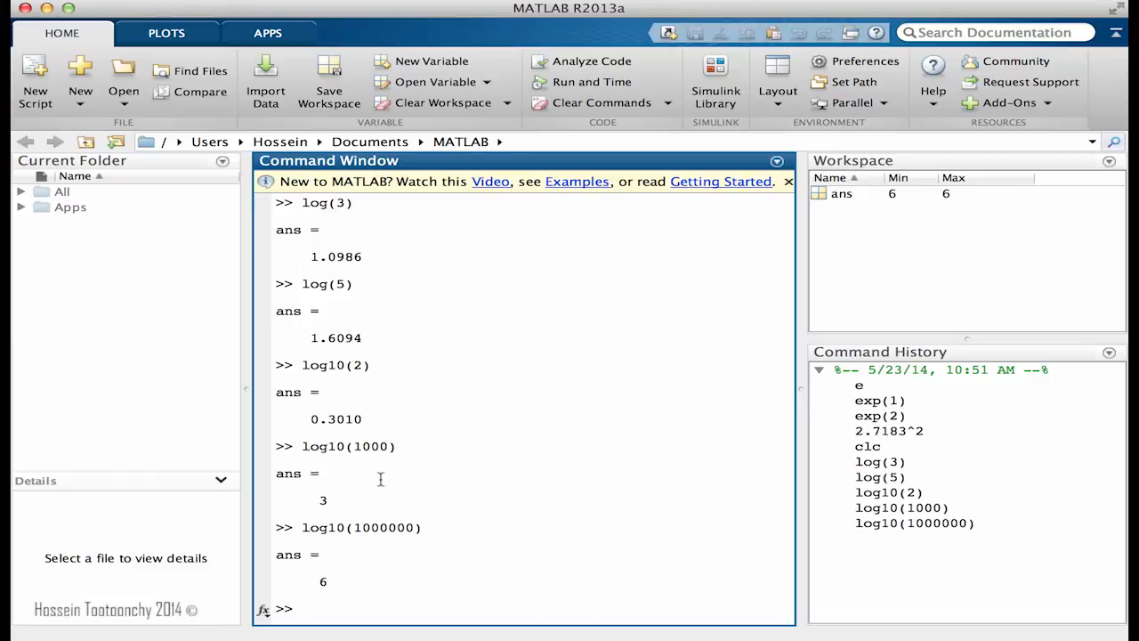
# - Compute log10(23) = 1.3617 and log(23) = 3.1355, then show ln is undefined
pyautogui.write('log10(23')
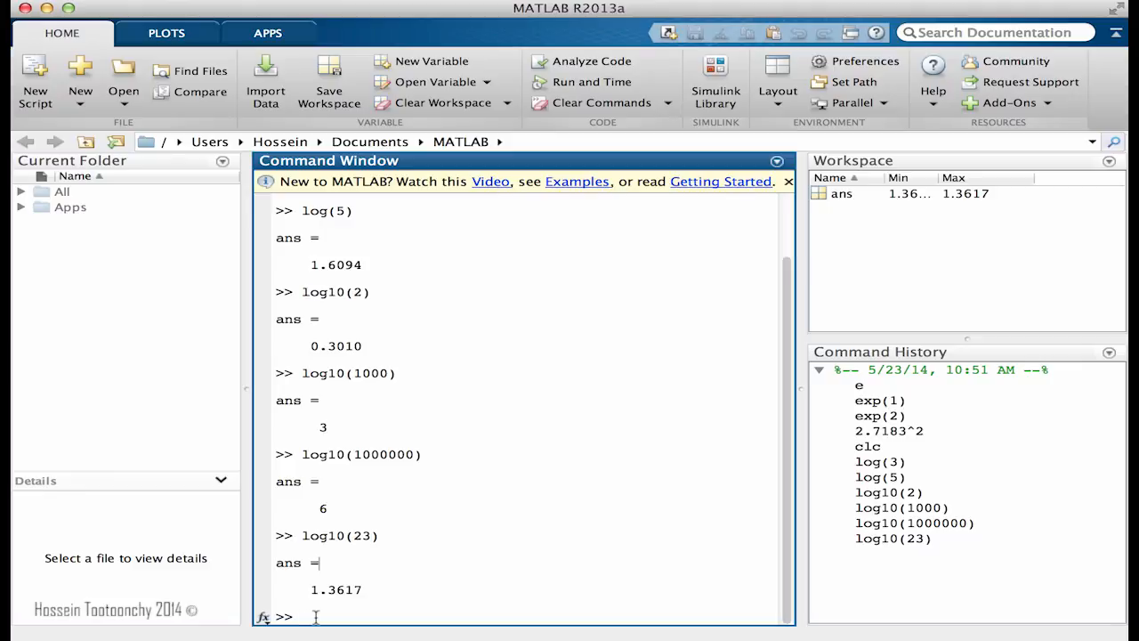
pyautogui.write('lo')
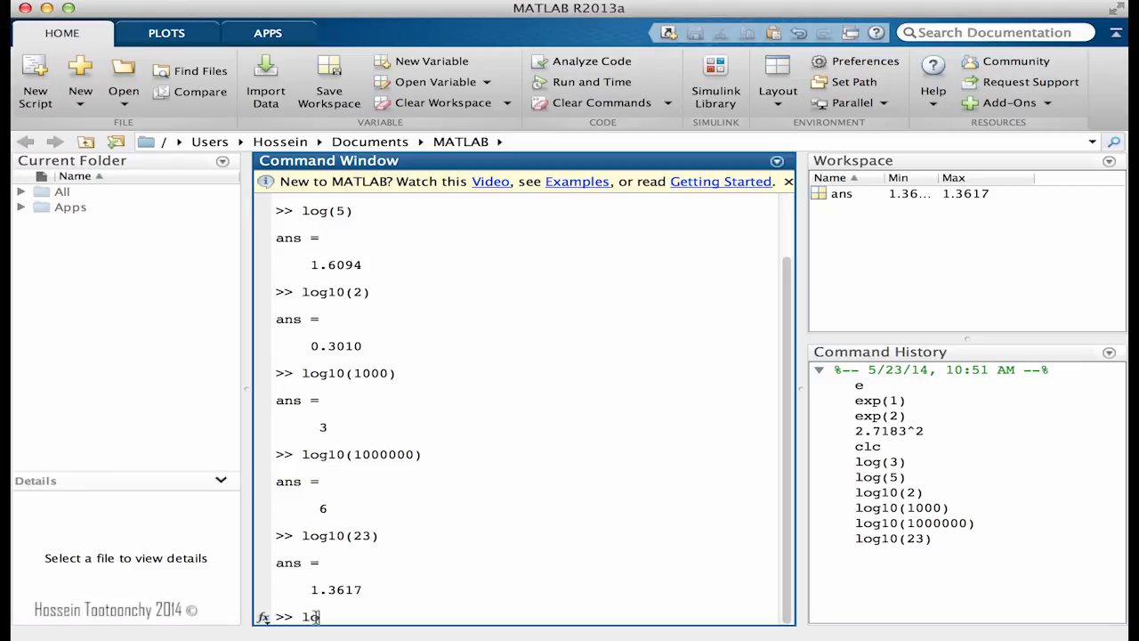
pyautogui.write('g(23)')
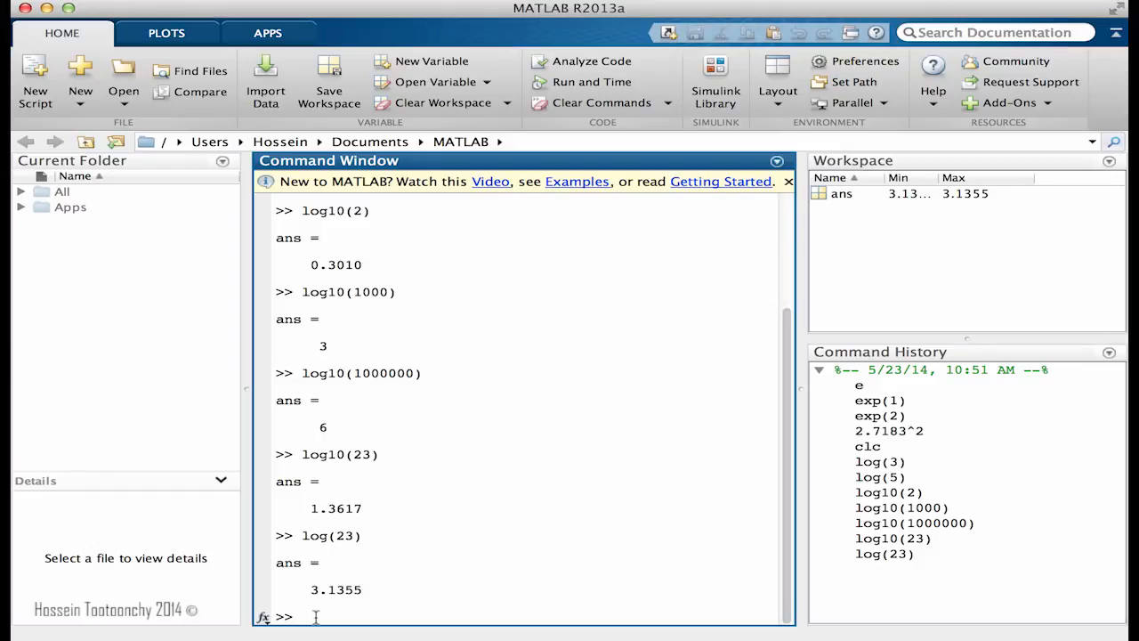
pyautogui.write('1')
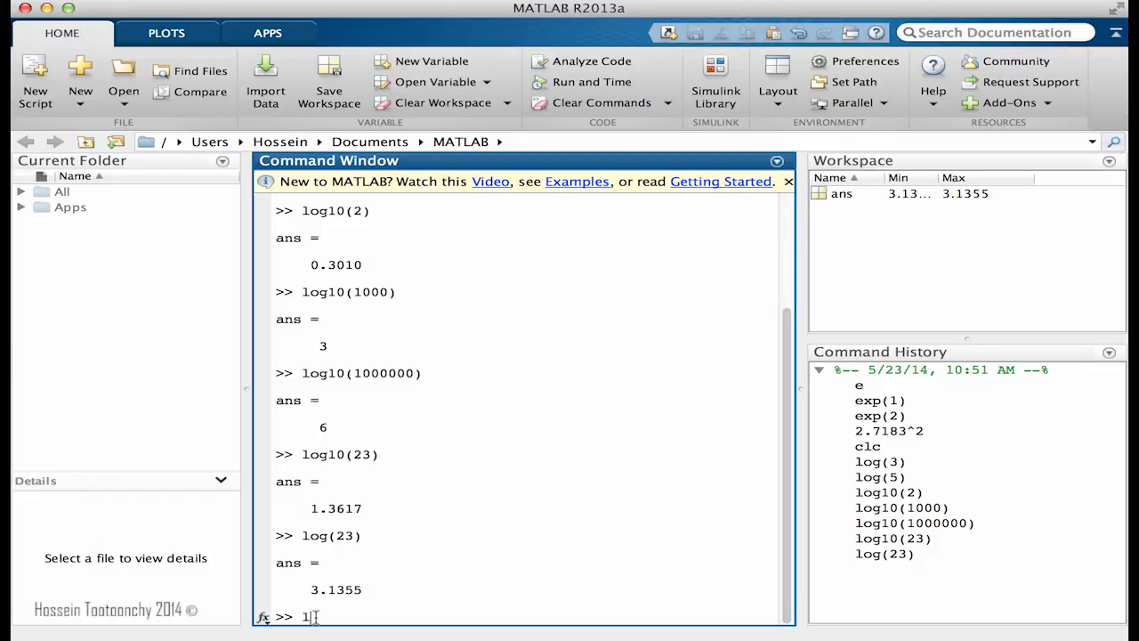
pyautogui.press('enter')
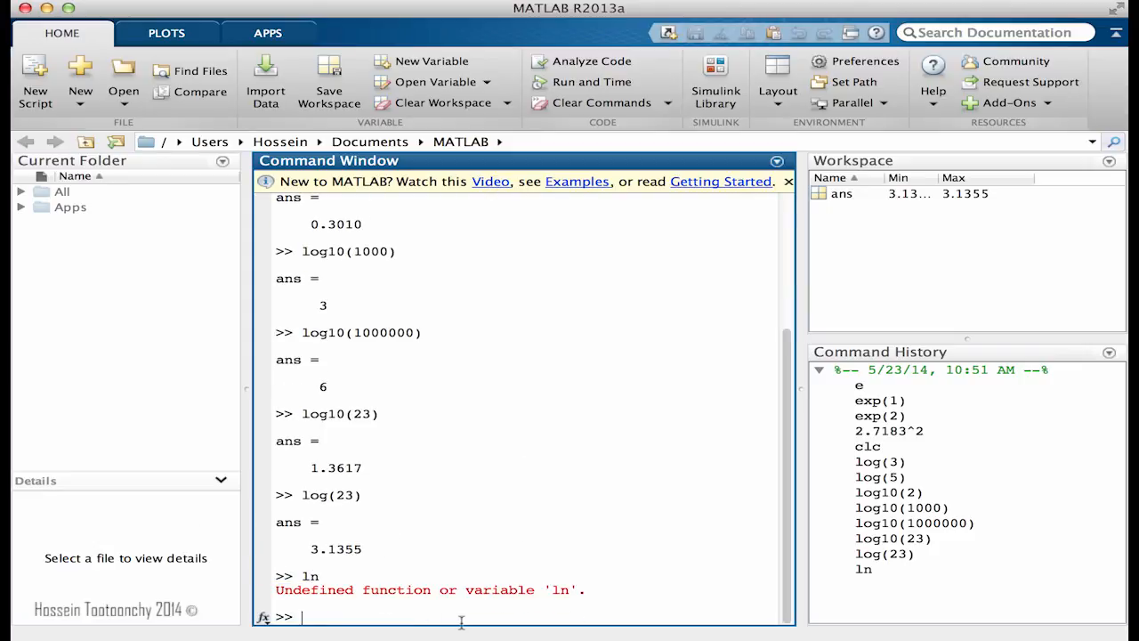
# - Type and erase a log(34)=Ln(34) note, then rerun log10(23), giving 1.3617
pyautogui.write('lon')
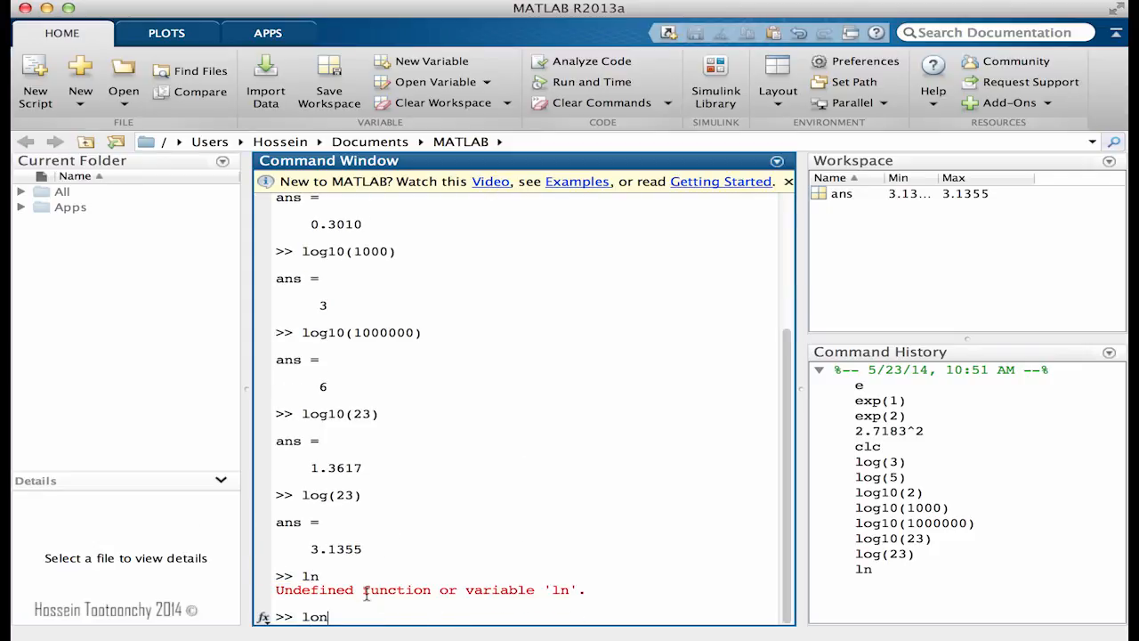
pyautogui.write('log(')
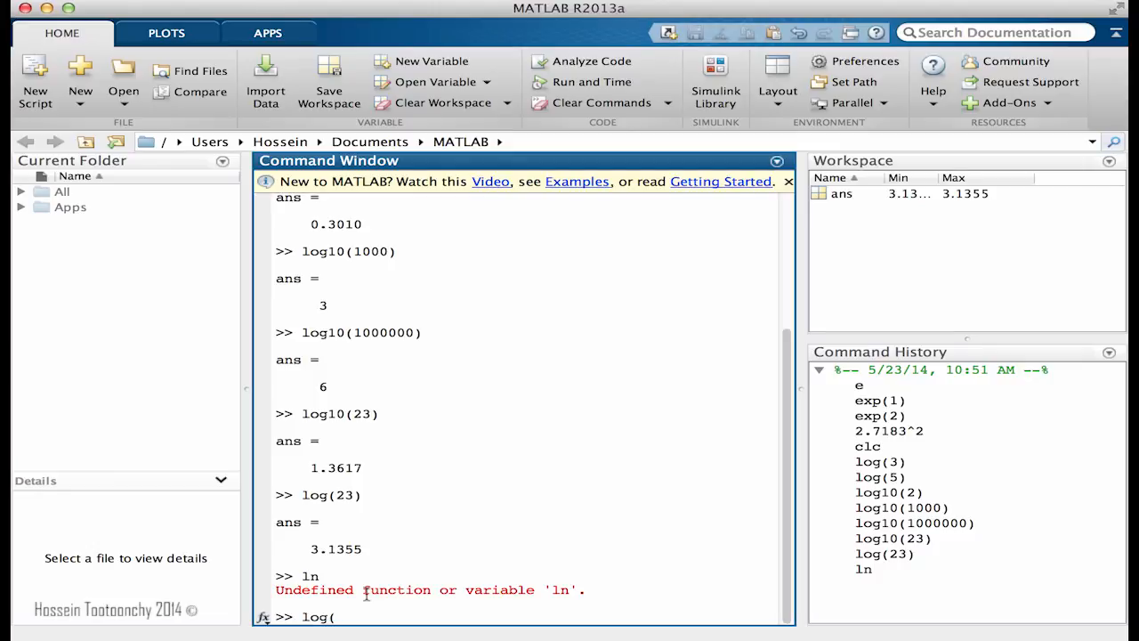
pyautogui.write('34)')
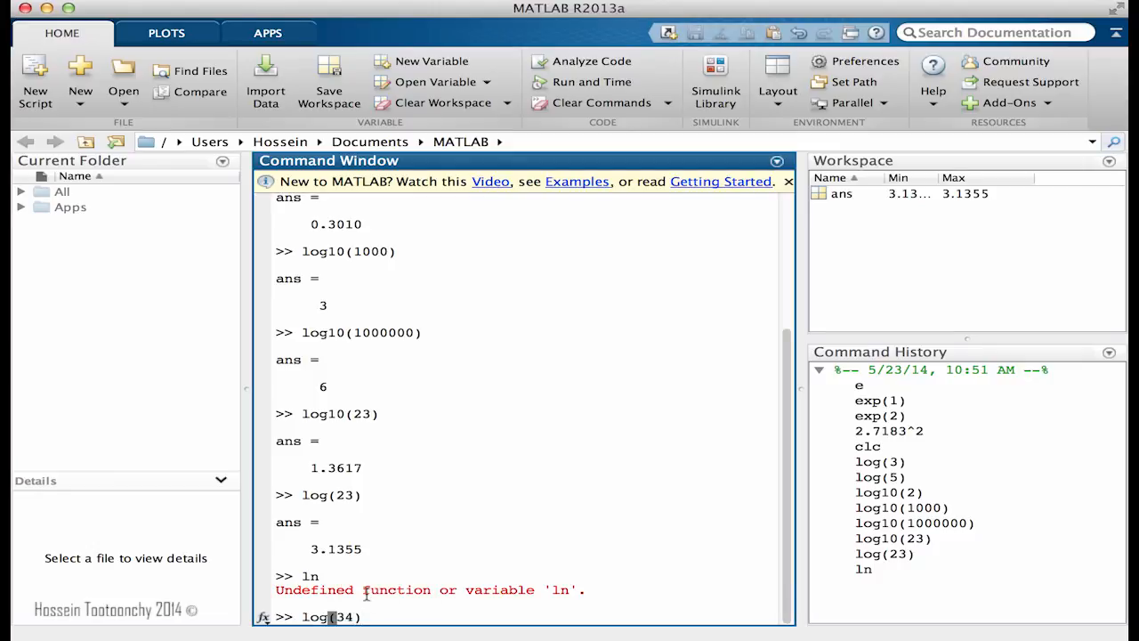
pyautogui.write('=Ln')
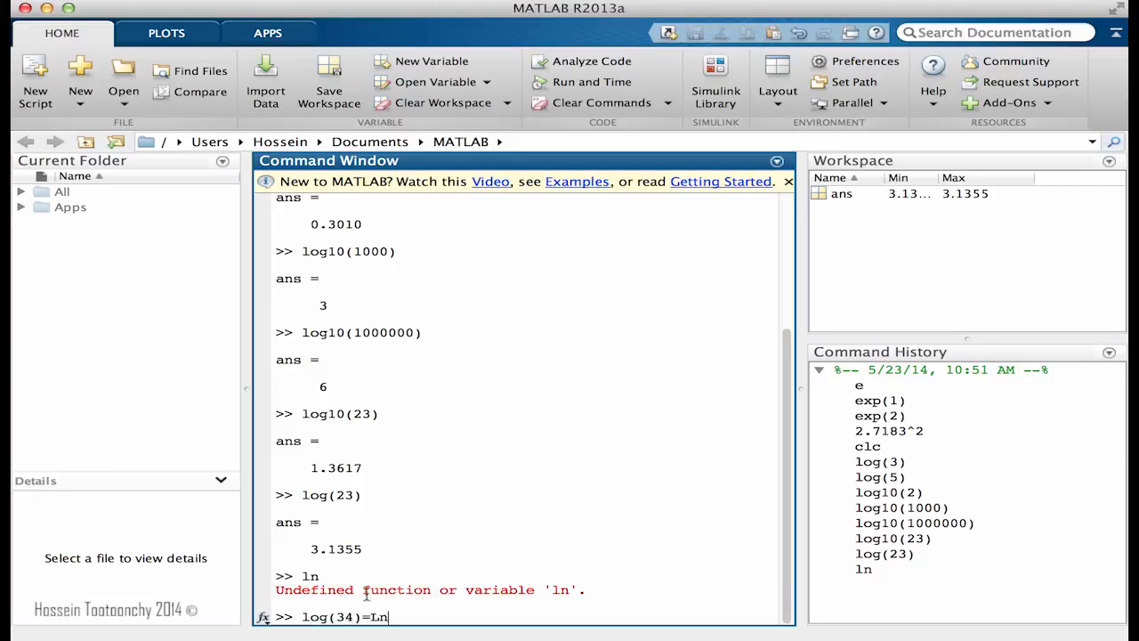
pyautogui.write('(34)')
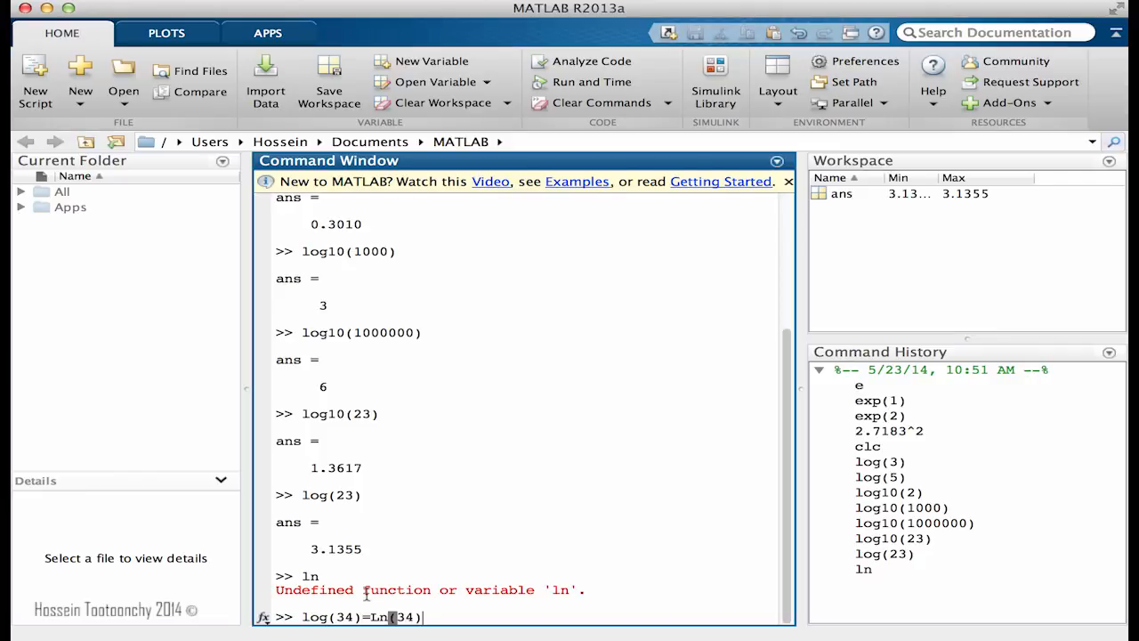
pyautogui.moveTo(538, 573)
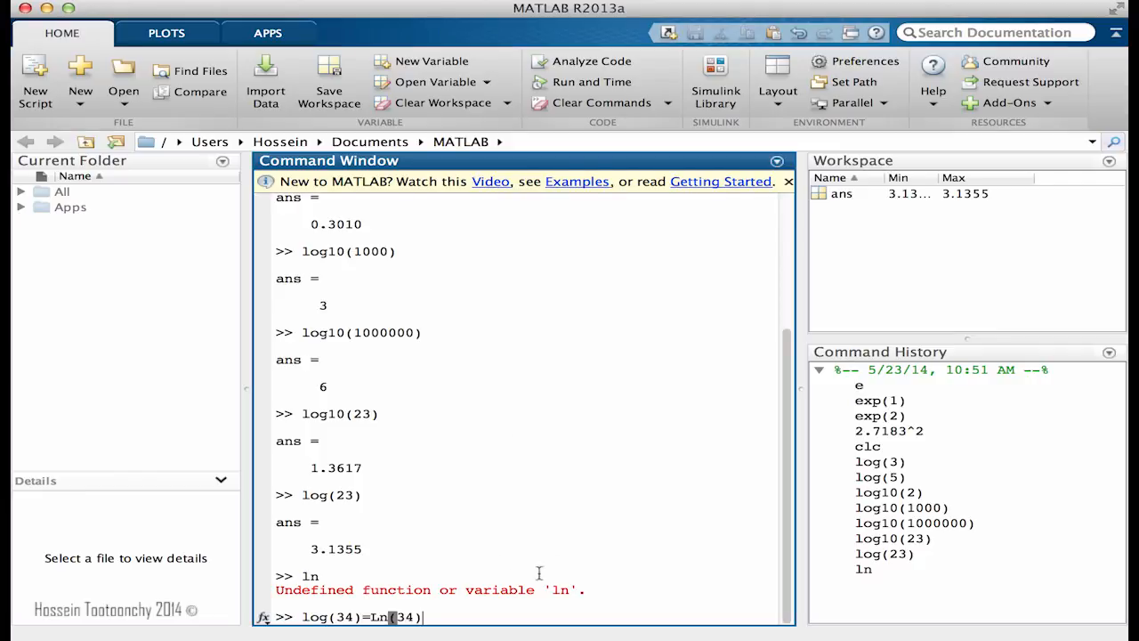
pyautogui.press('BackSpace')
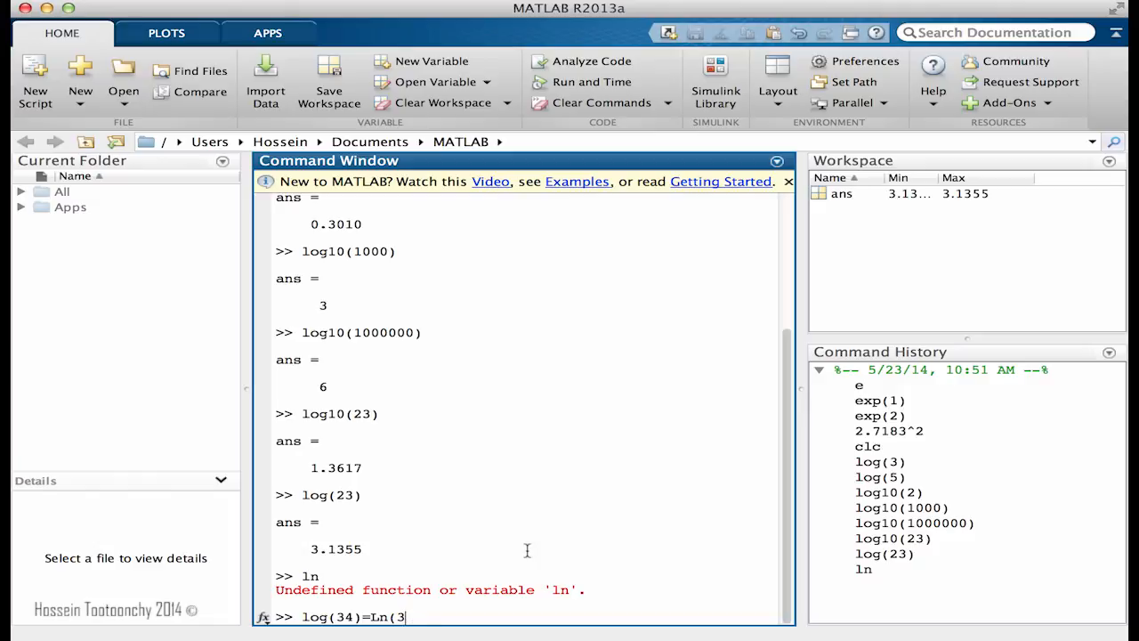
pyautogui.press('Backspace')
pyautogui.write('log10')
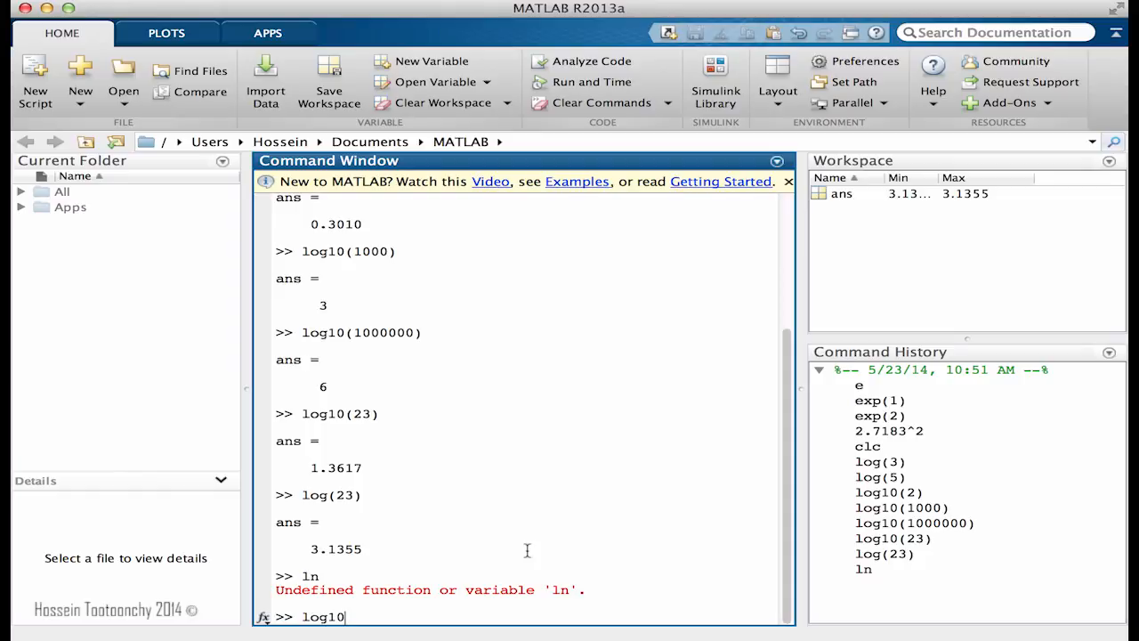
pyautogui.write('(23)')
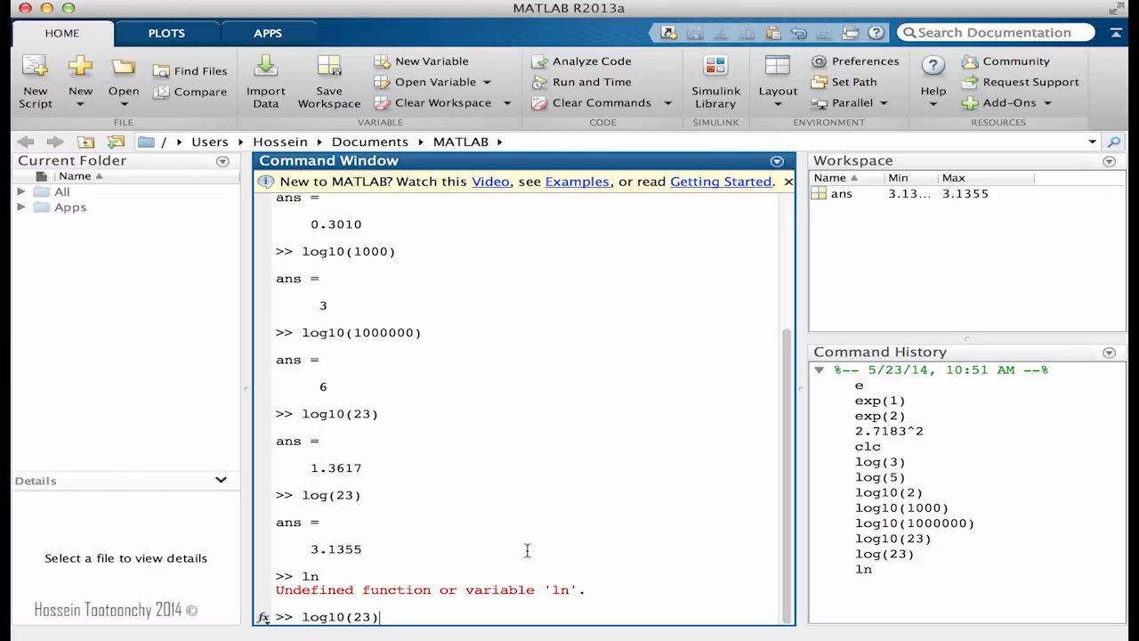
pyautogui.press('enter')
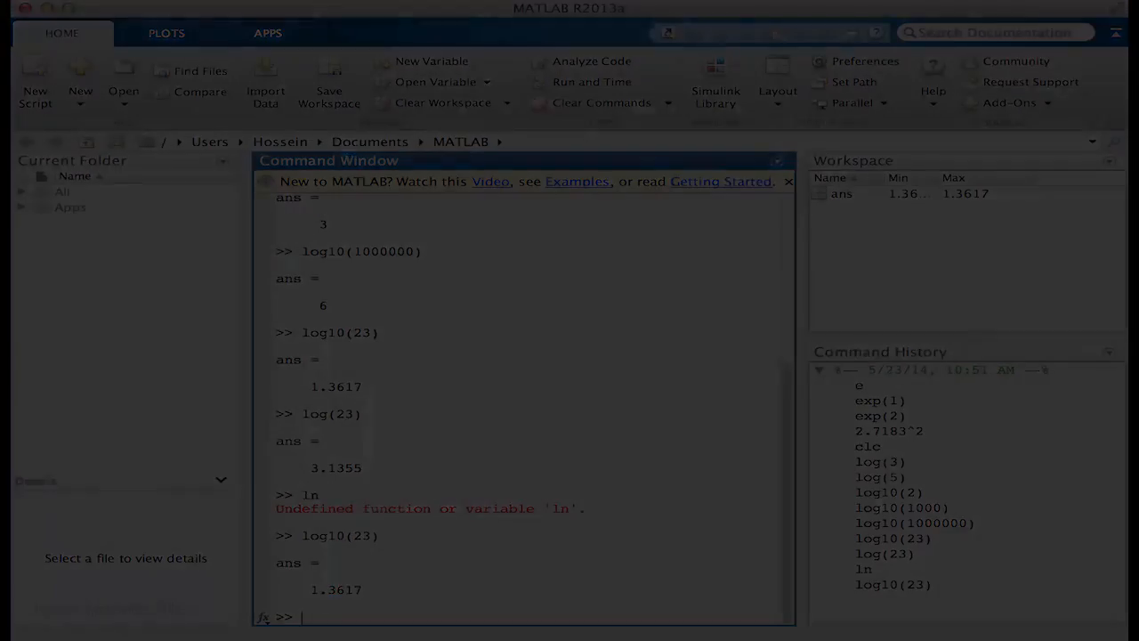